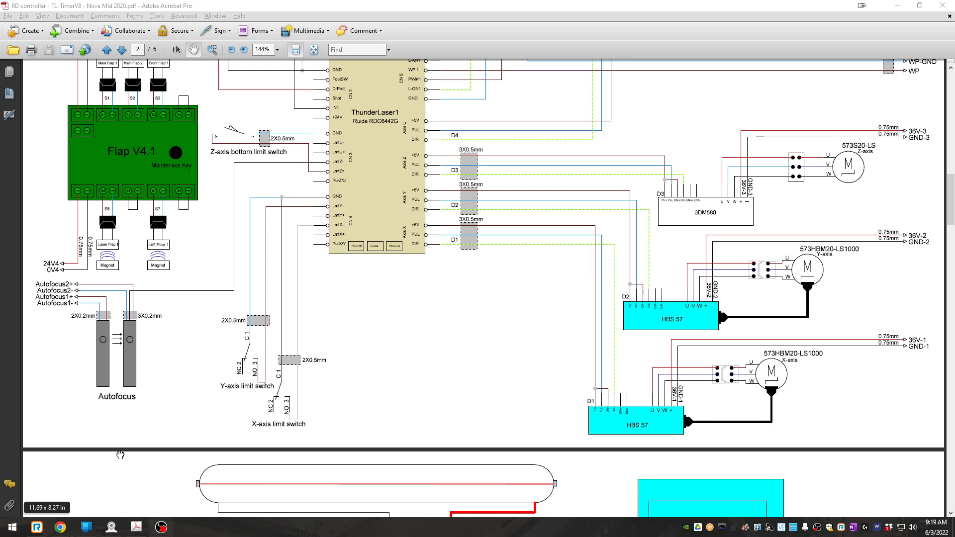
mouse_move(104, 359)
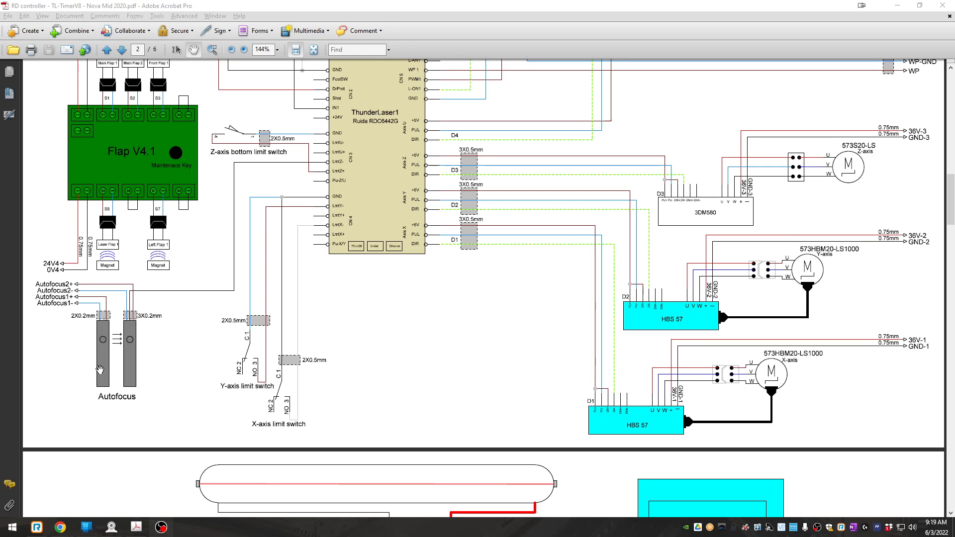
mouse_move(103, 341)
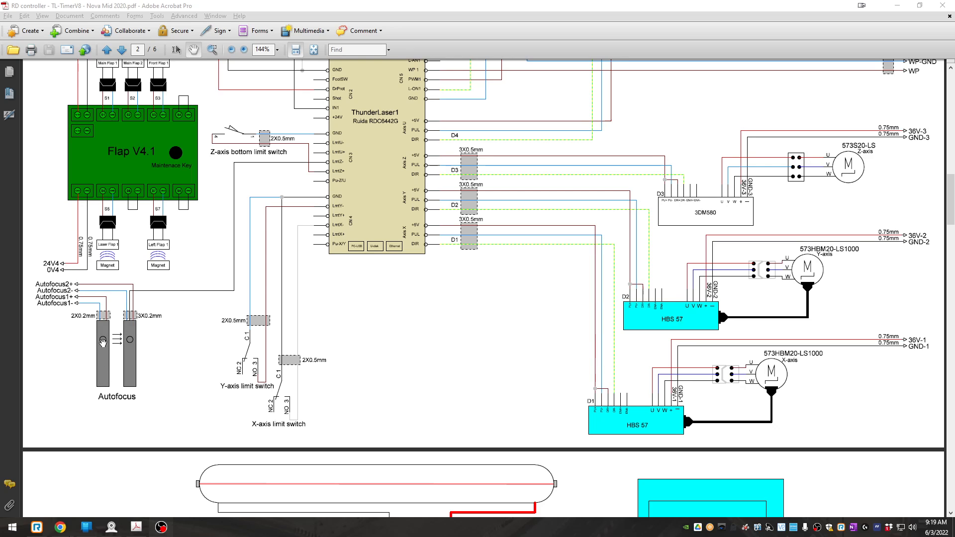
mouse_move(94, 302)
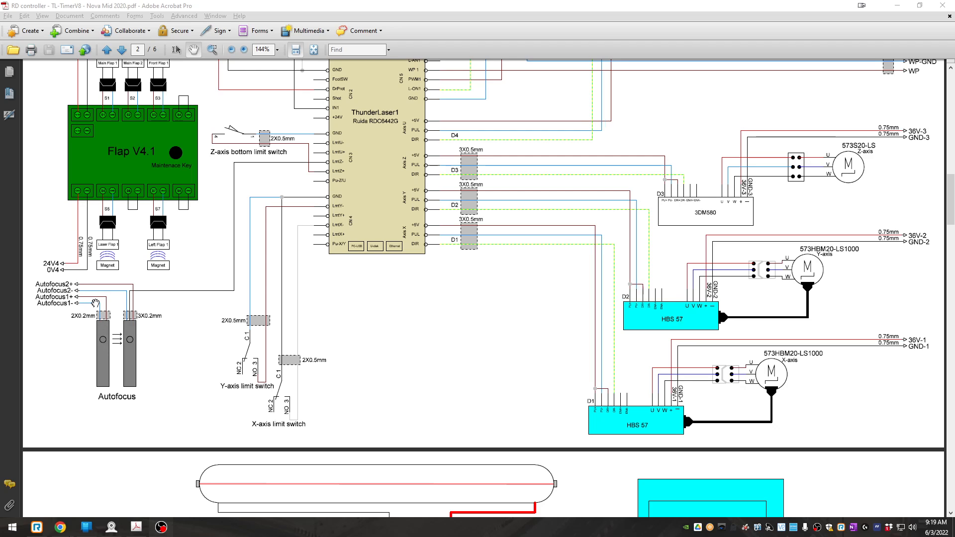
mouse_move(94, 303)
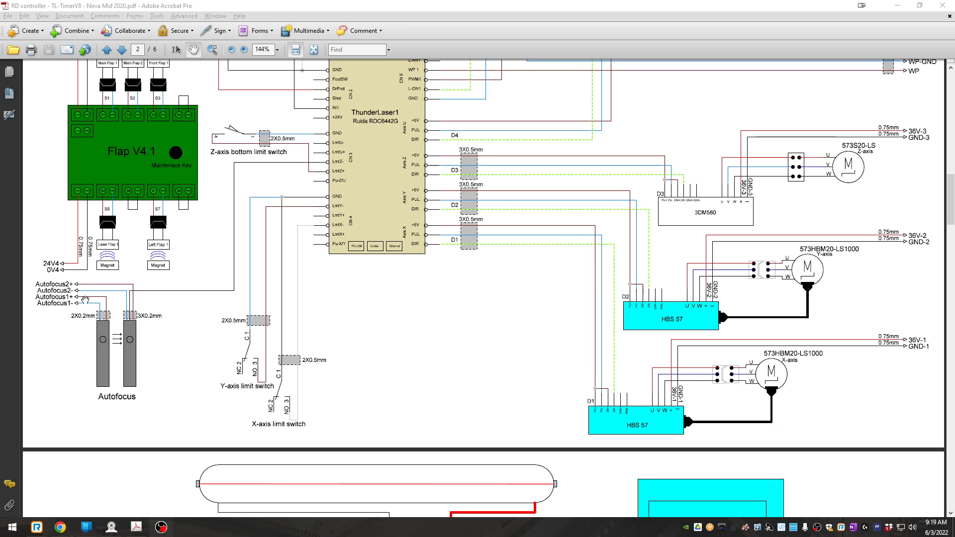
mouse_move(90, 298)
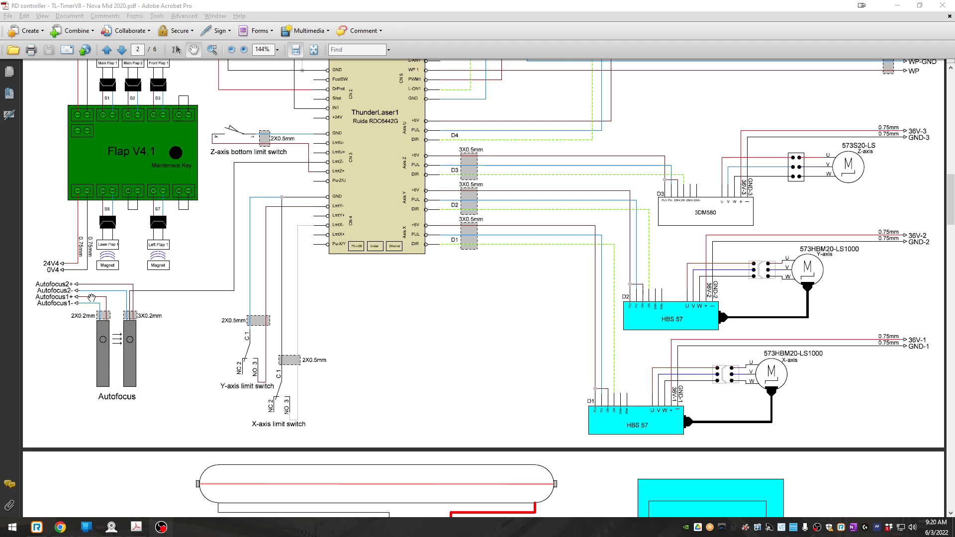
mouse_move(85, 303)
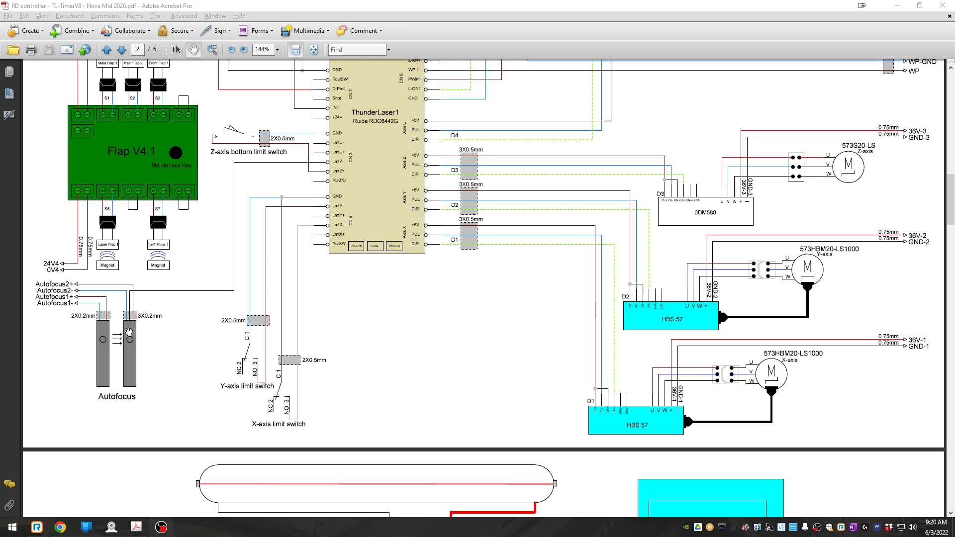
mouse_move(109, 288)
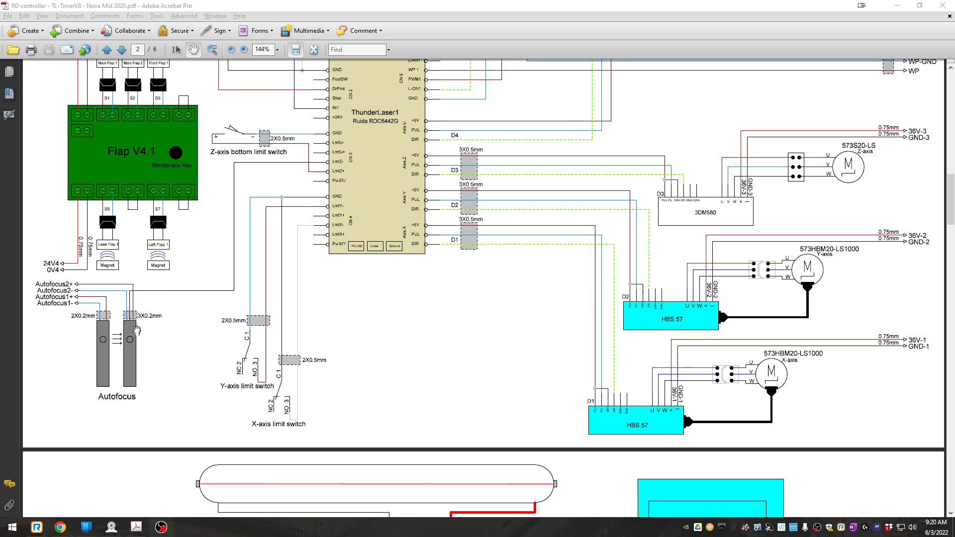
mouse_move(154, 304)
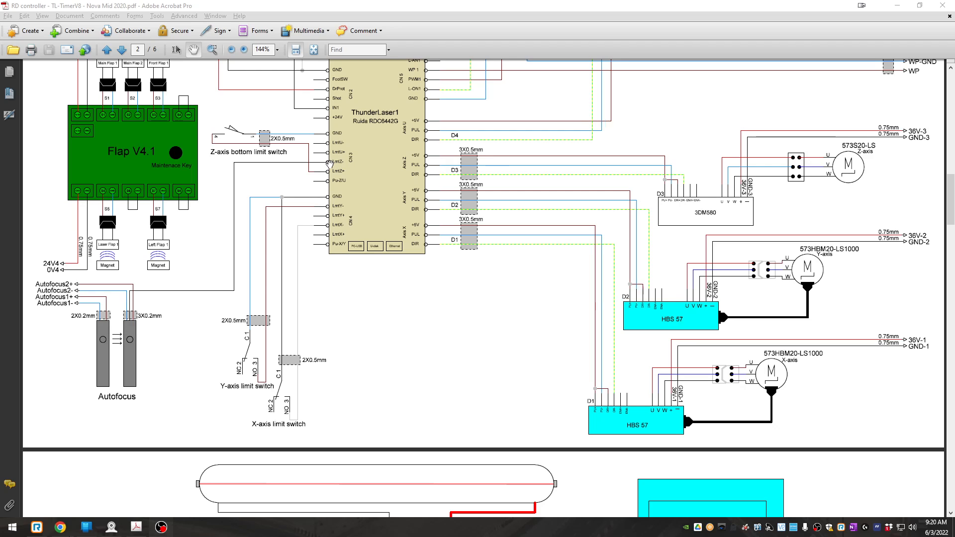
mouse_move(320, 164)
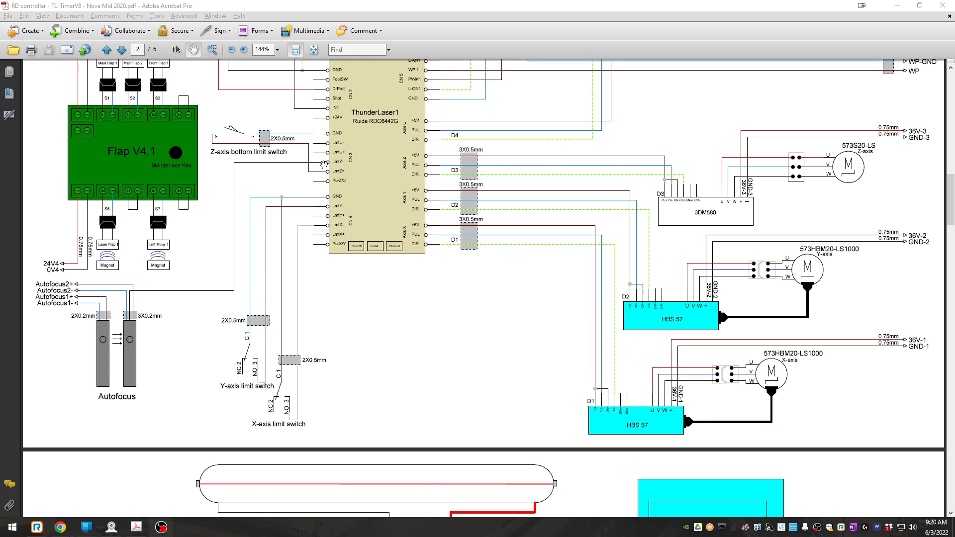
mouse_move(326, 161)
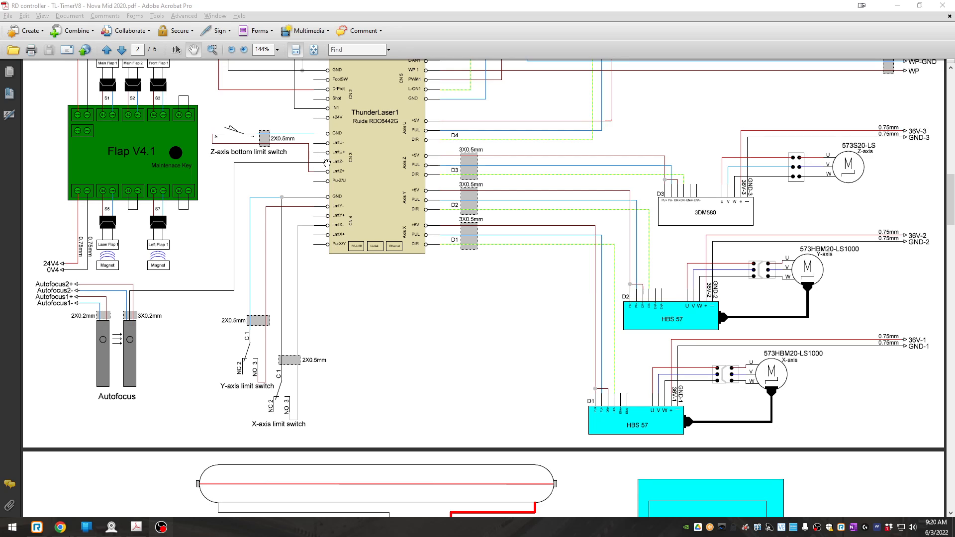
mouse_move(75, 337)
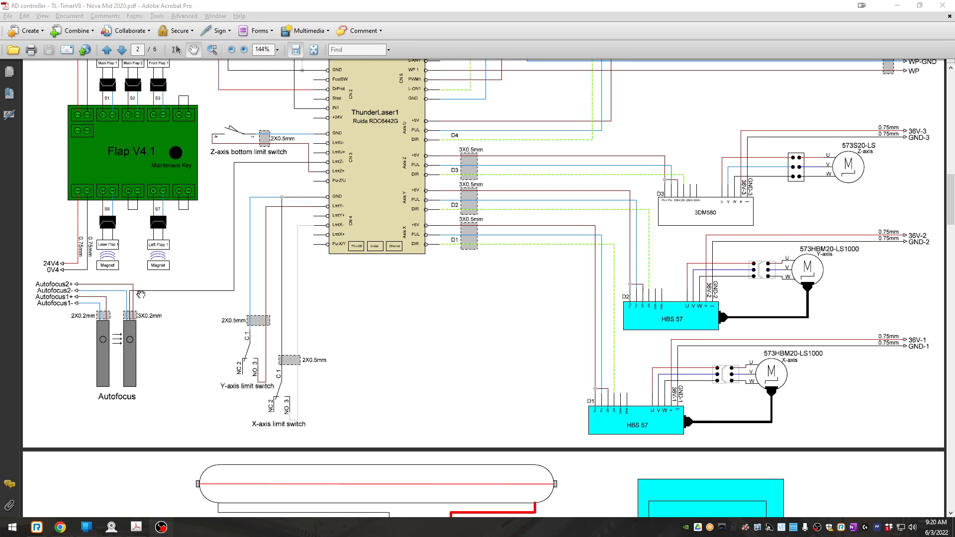
mouse_move(226, 165)
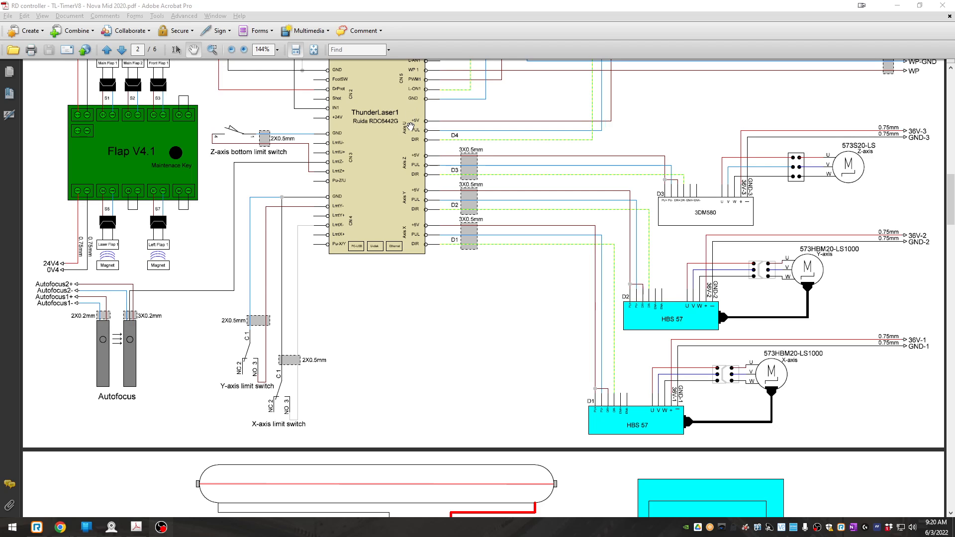
mouse_move(332, 165)
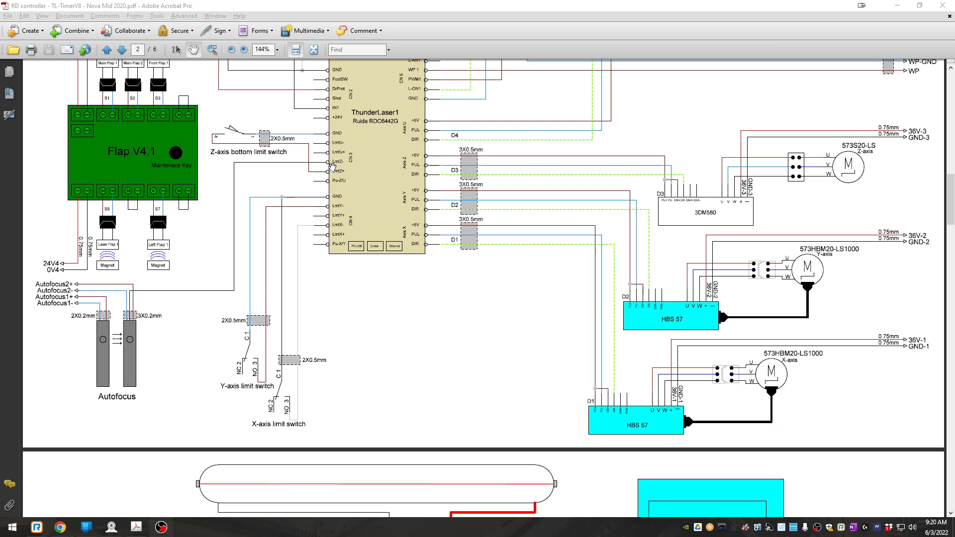
mouse_move(366, 160)
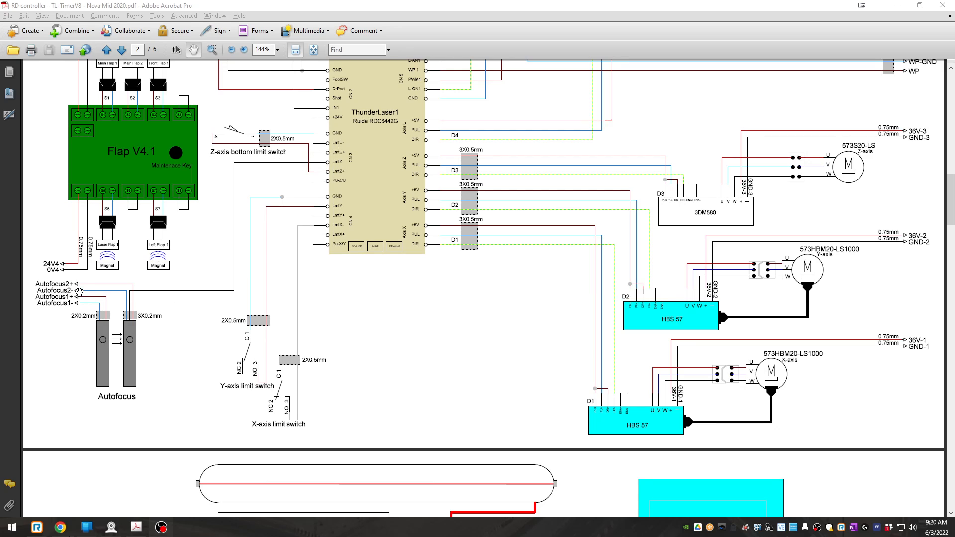
mouse_move(89, 285)
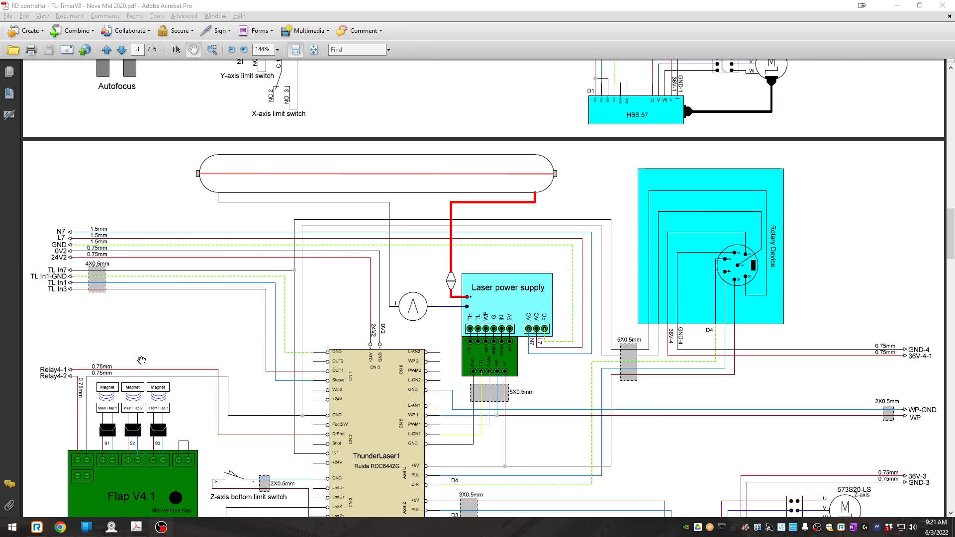
Go to page 1 of the schematic showing the autofocus terminals and 24V supply.
left_click(120, 50)
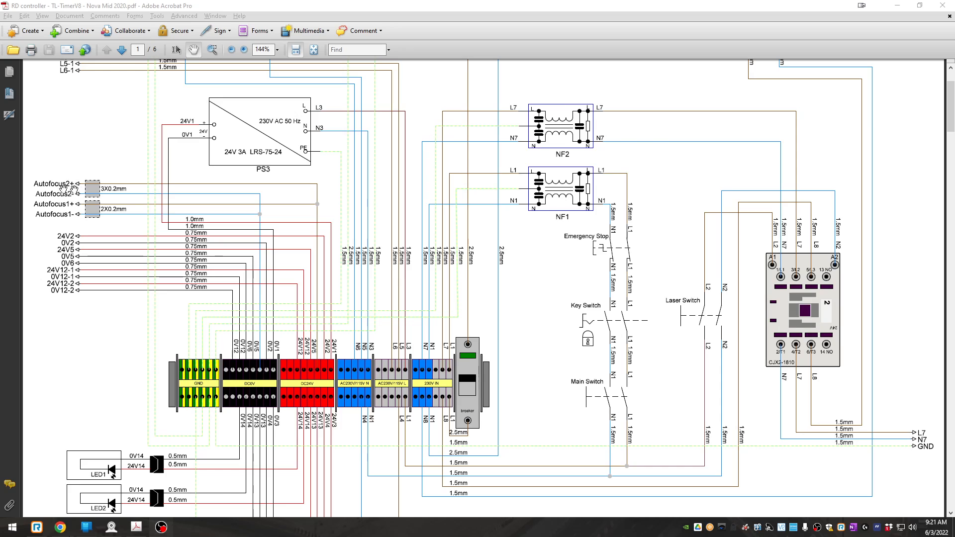
mouse_move(250, 231)
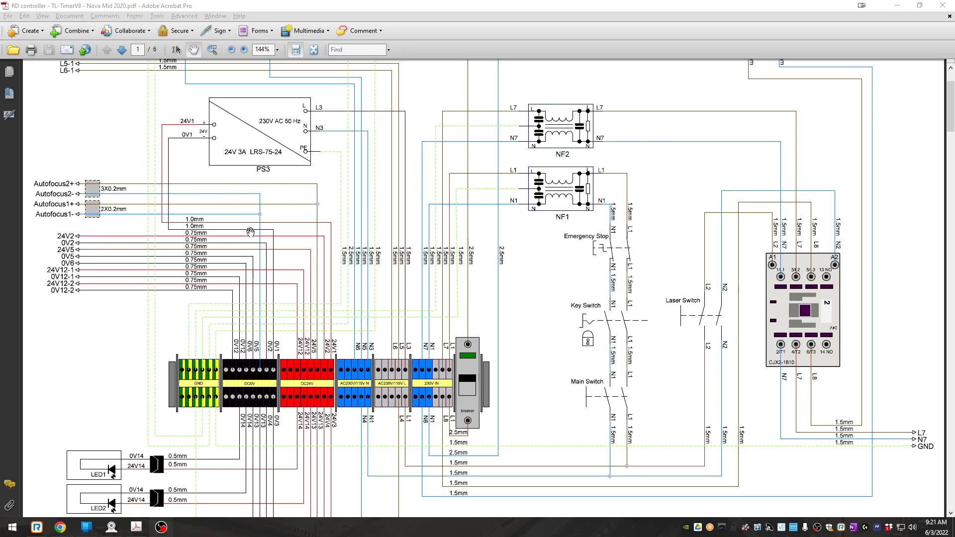
mouse_move(256, 388)
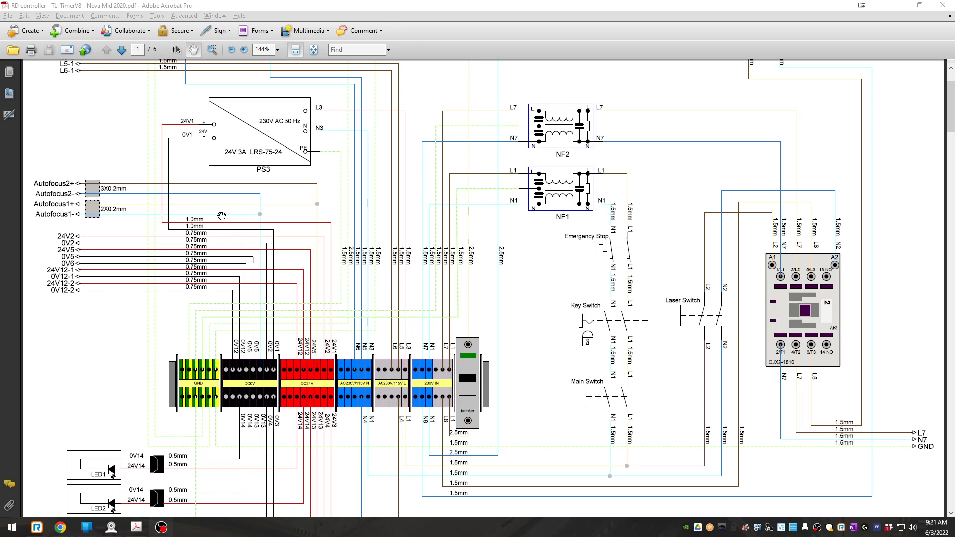
mouse_move(260, 217)
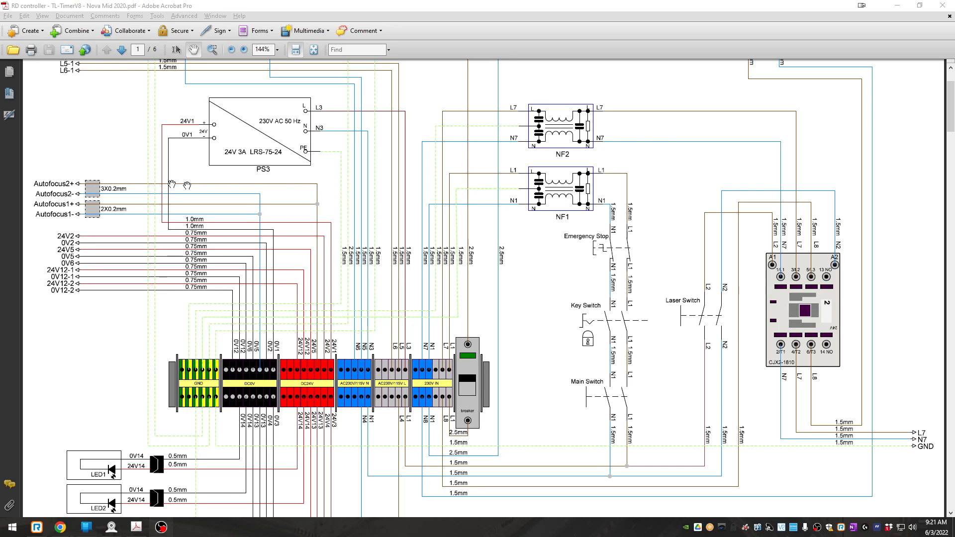
mouse_move(294, 207)
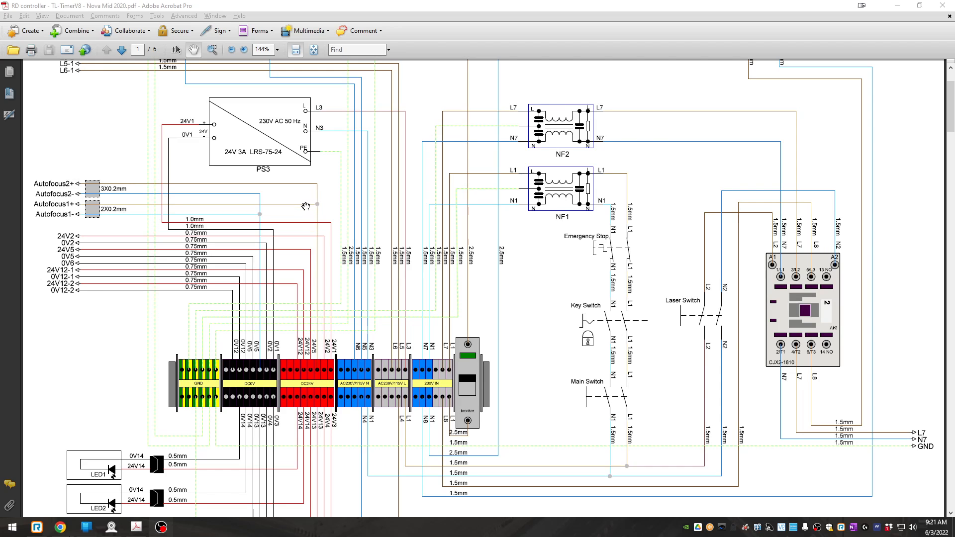
mouse_move(320, 341)
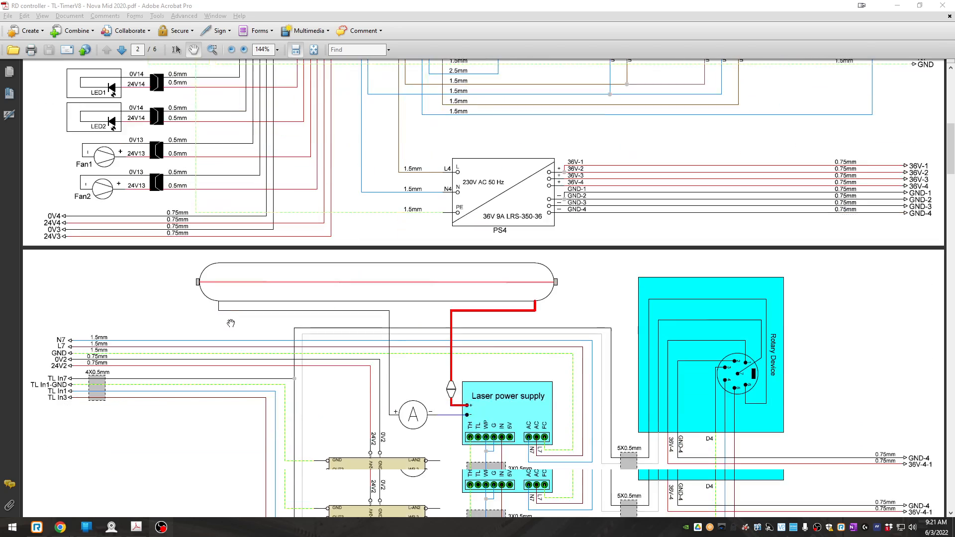
Scroll page 2 down to the ThunderLaser1 Ruida controller and Autofocus block.
scroll("down", 3)
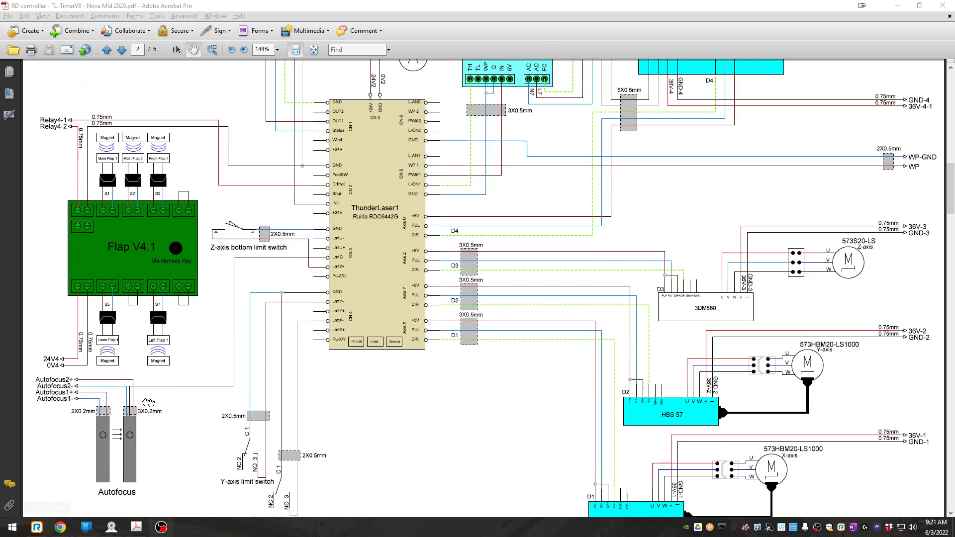
mouse_move(323, 260)
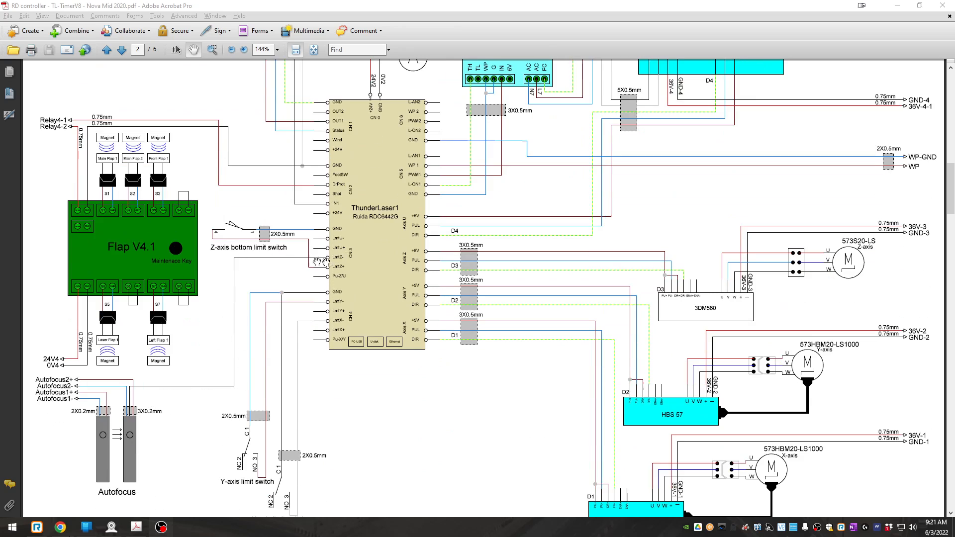
scroll("down", 3)
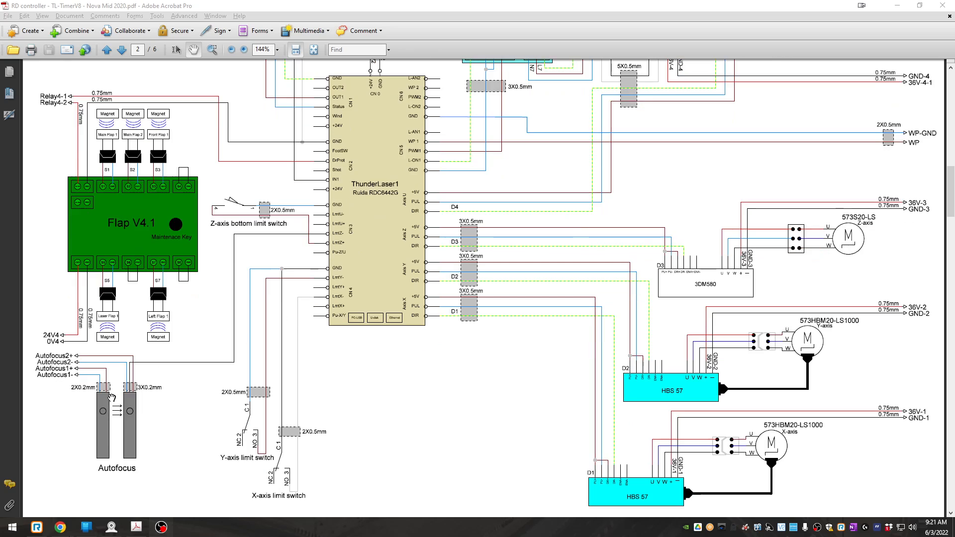
mouse_move(158, 443)
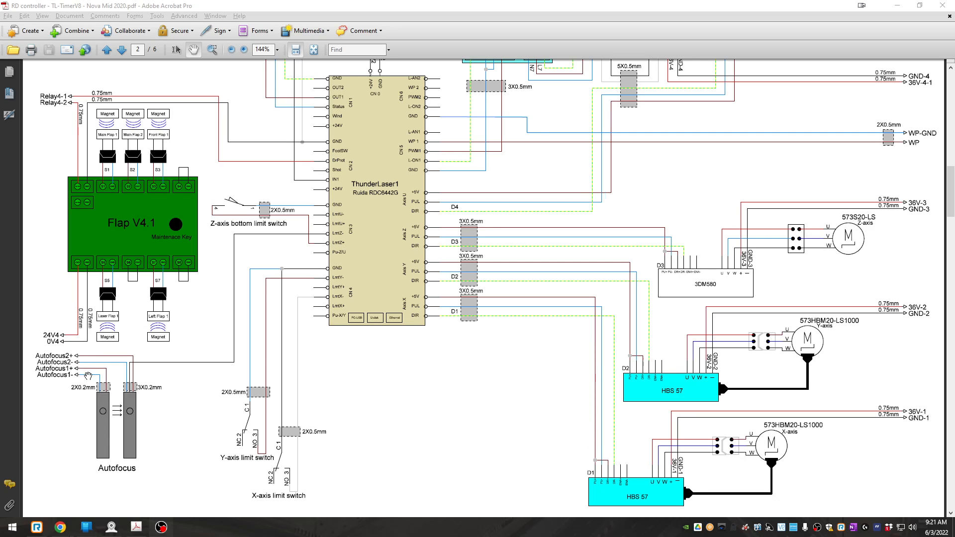
mouse_move(80, 364)
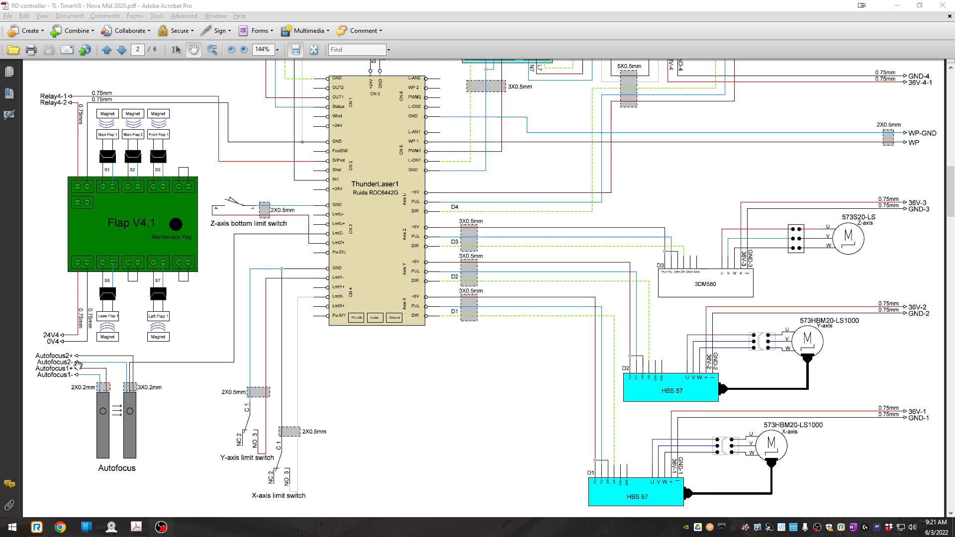
mouse_move(76, 363)
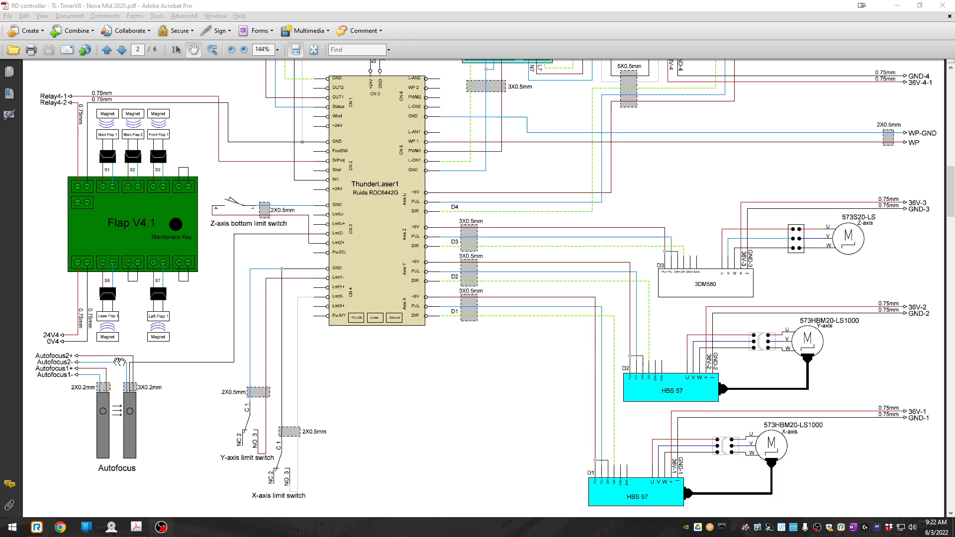
mouse_move(114, 359)
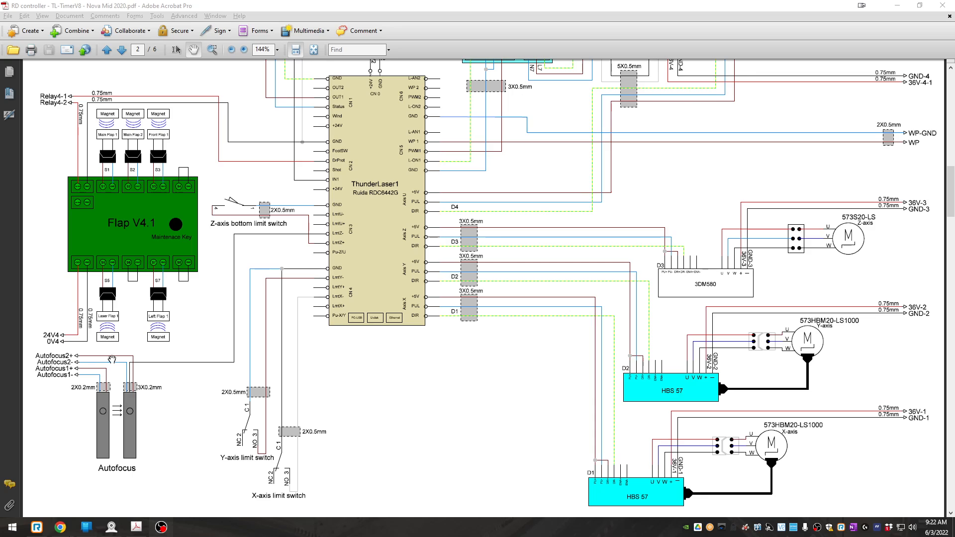